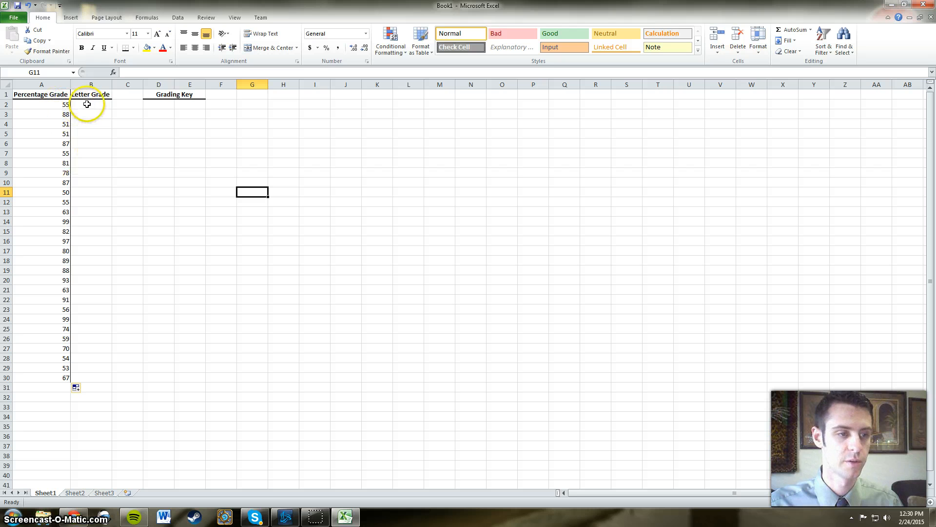
mouse_move(87, 106)
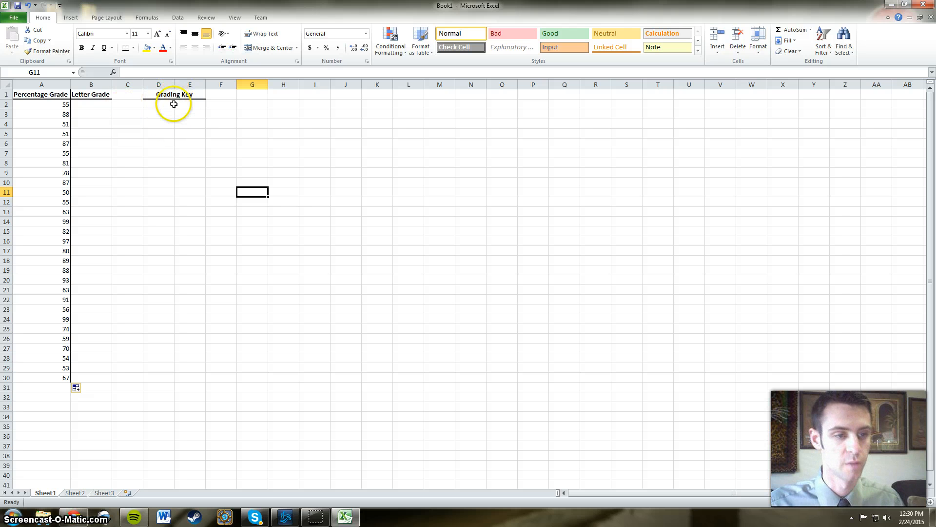
Fill column D from D2 to row 52 with scores counting up from 50 by one
click(159, 104)
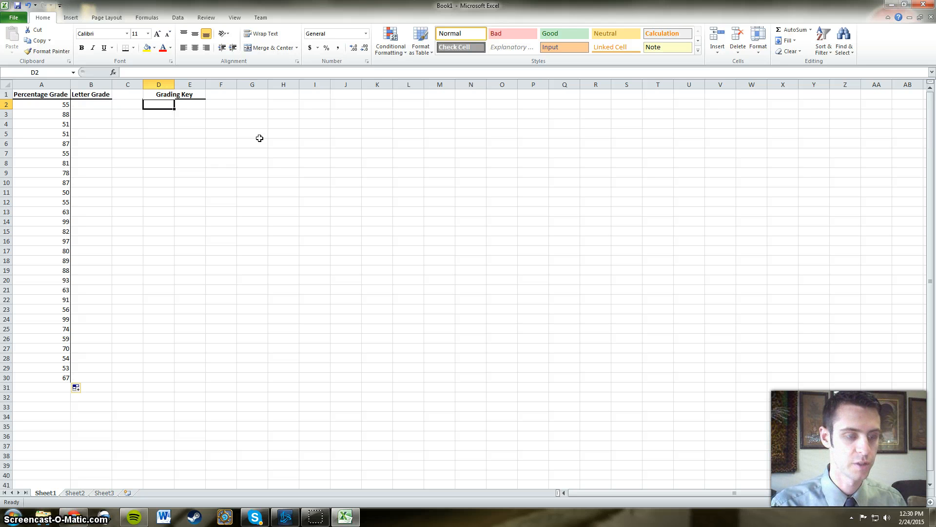
text(50)
click(158, 114)
text(51)
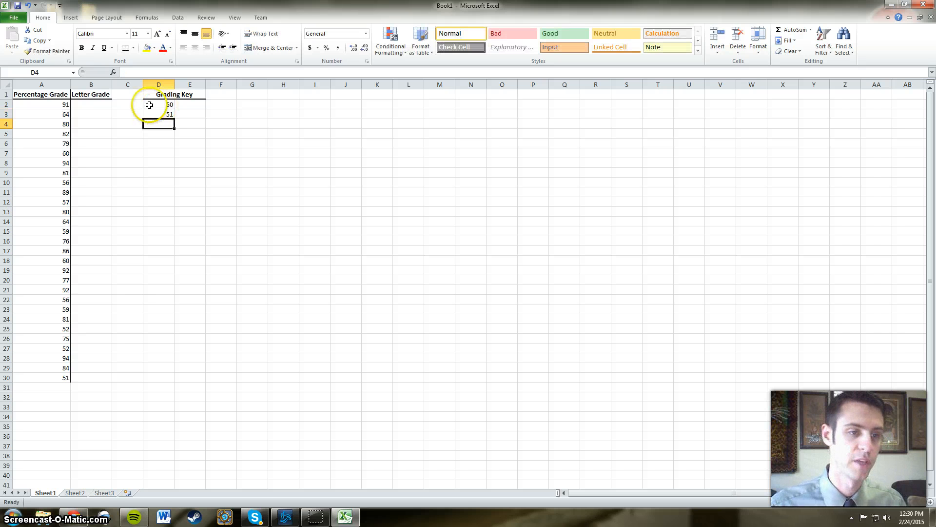
drag(158, 109, 174, 202)
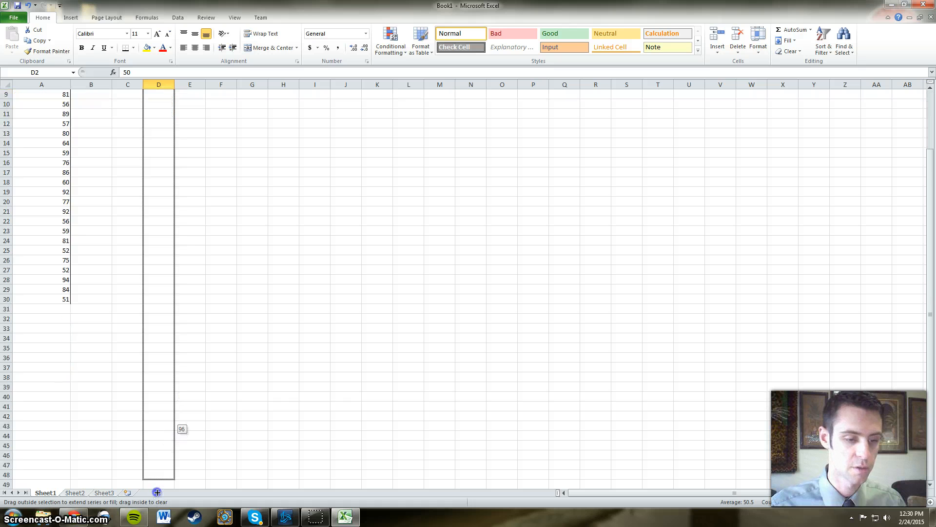
drag(156, 491, 157, 468)
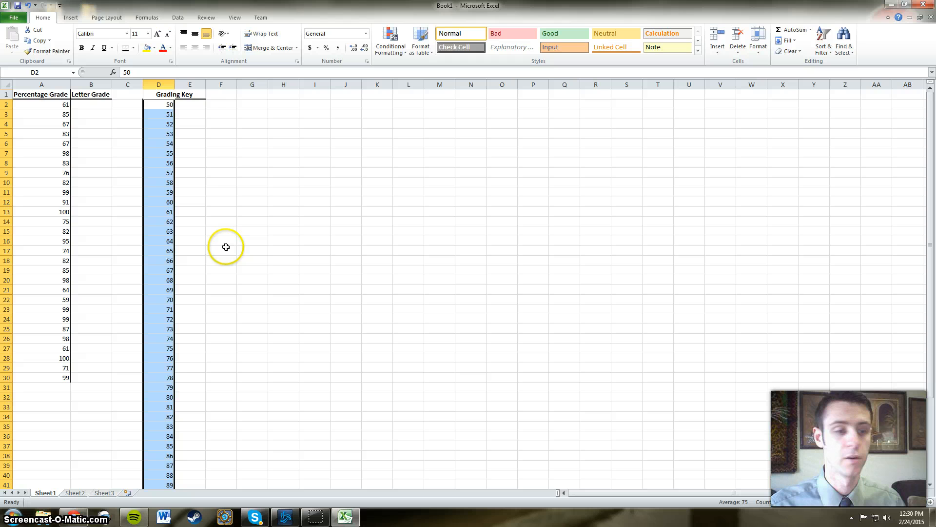
click(190, 104)
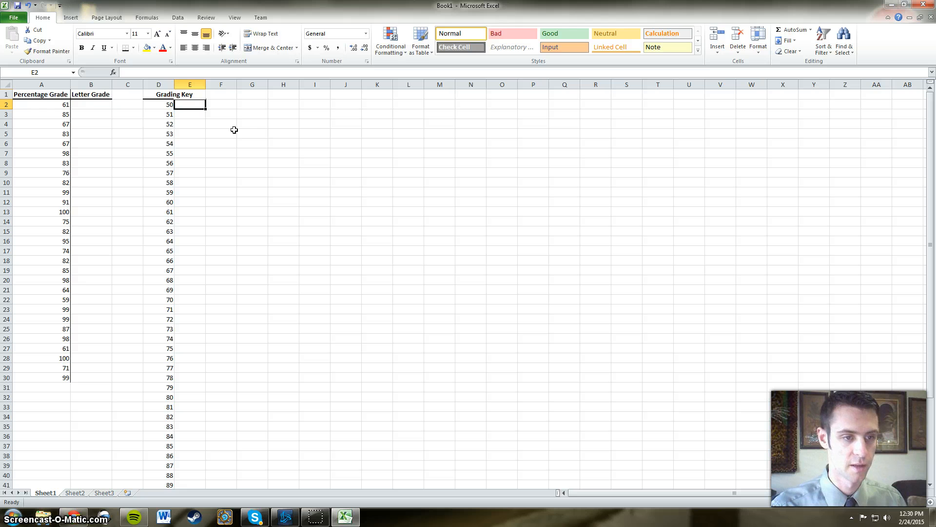
Enter letter F beside scores 50–59 and D beside scores in the 60s
text(F)
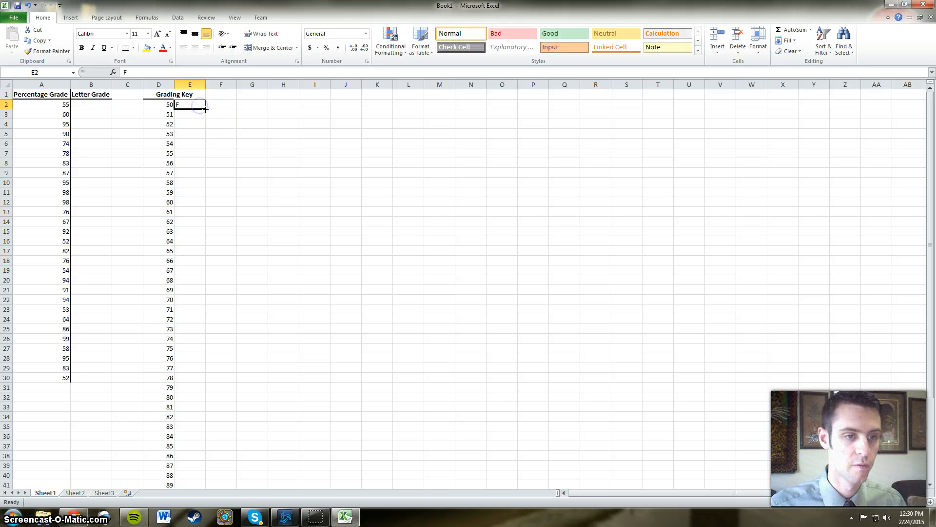
drag(206, 108, 190, 202)
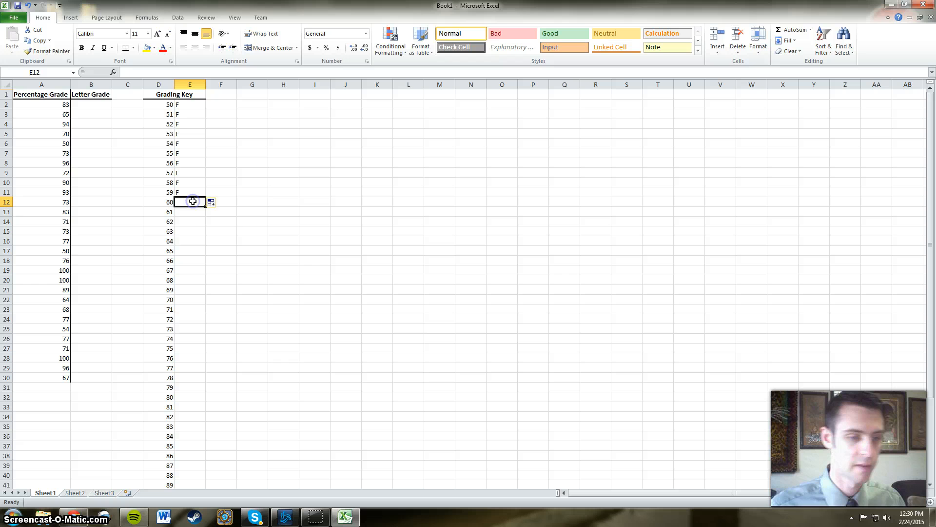
text(D)
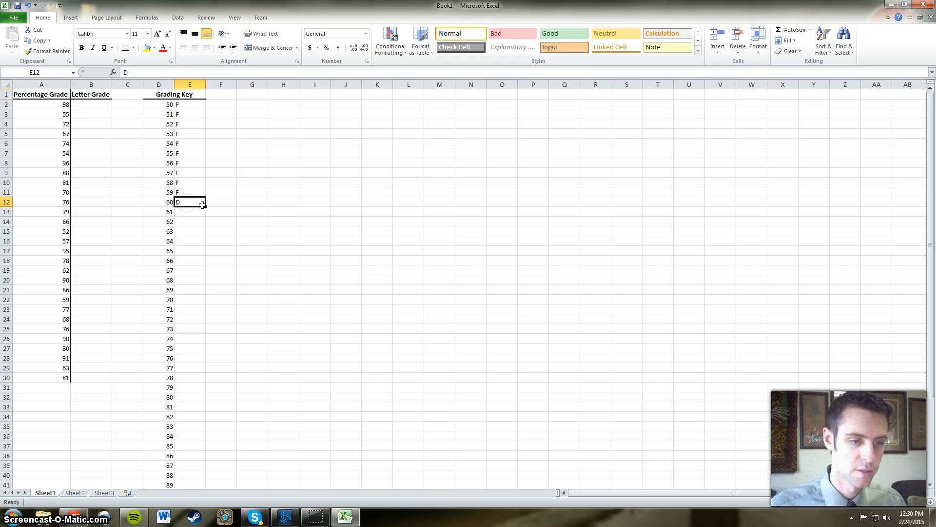
drag(190, 202, 190, 299)
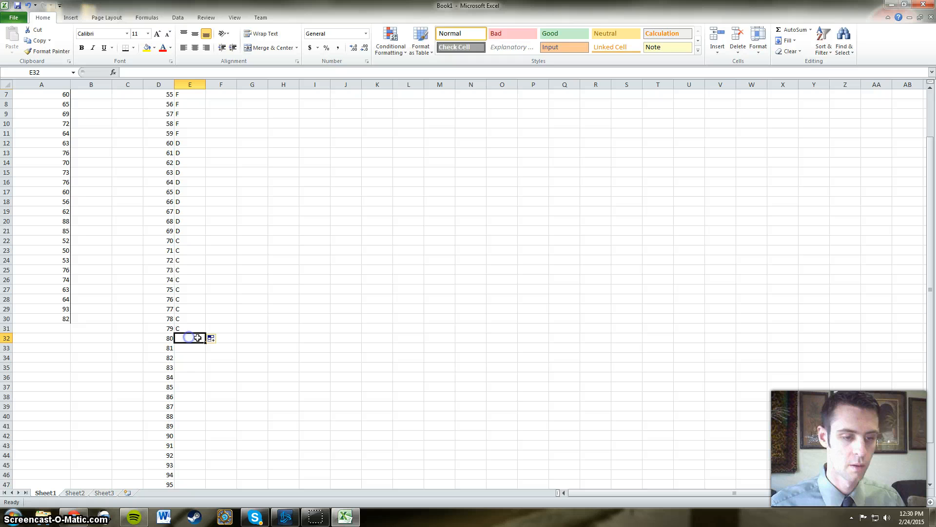
Add the B letters, then fill A beside scores 90 through 100
text(B)
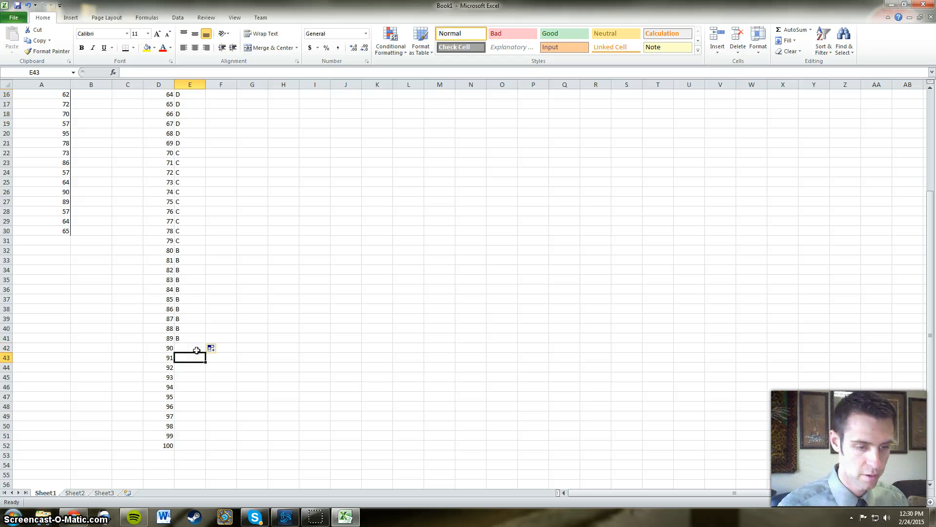
click(190, 347)
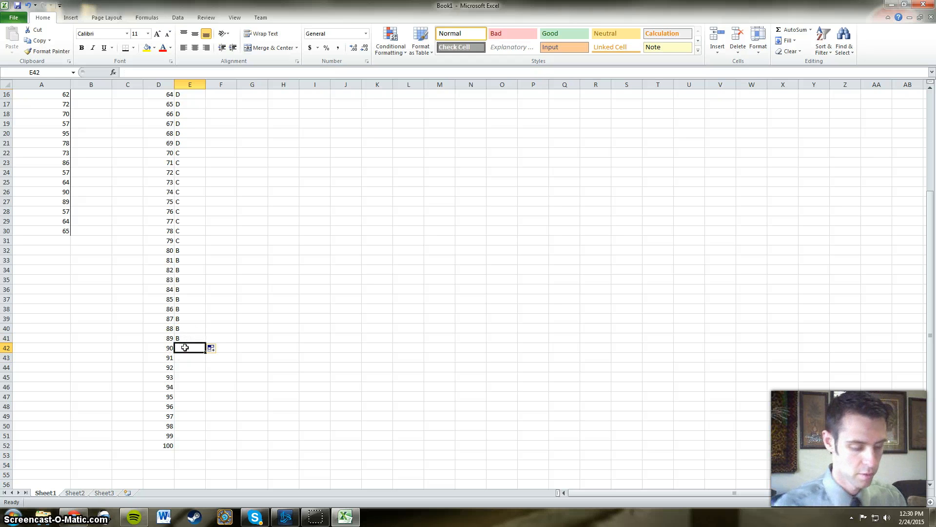
text(A)
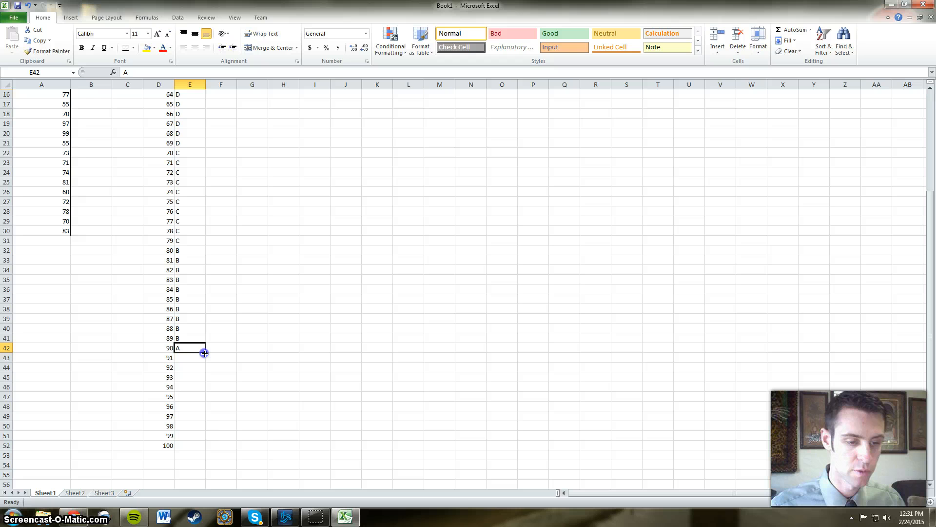
drag(205, 352, 205, 445)
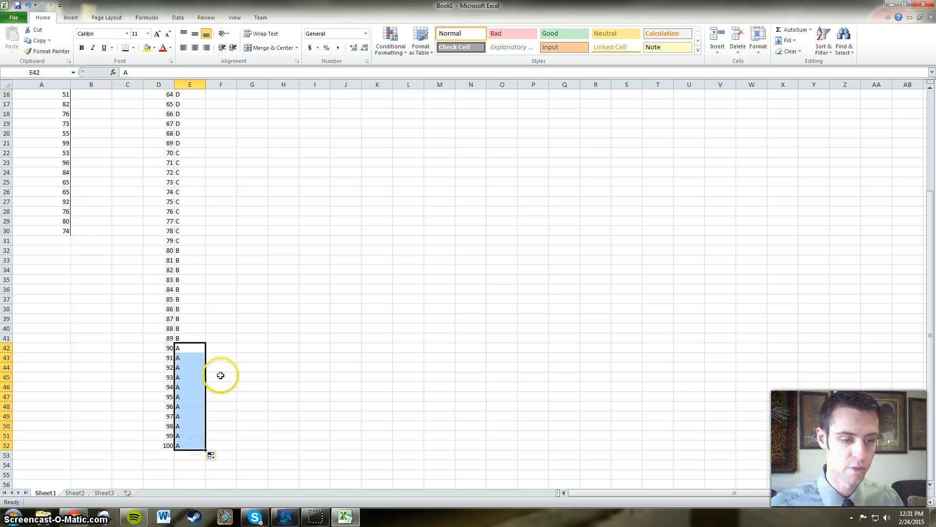
scroll(down, 3)
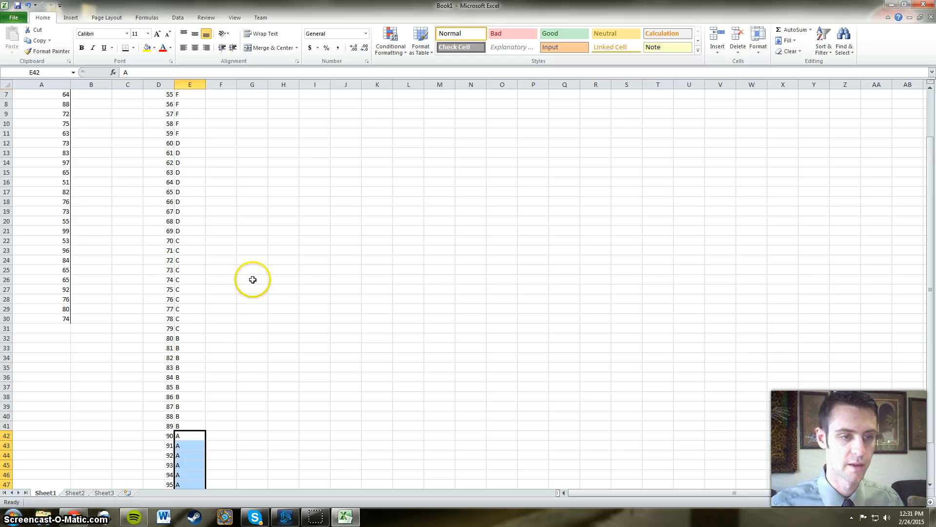
mouse_move(273, 196)
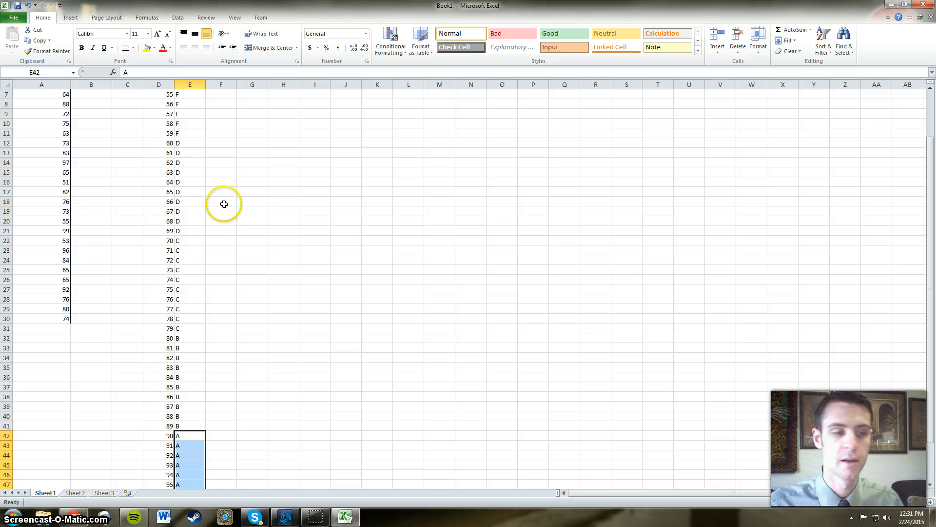
mouse_move(224, 219)
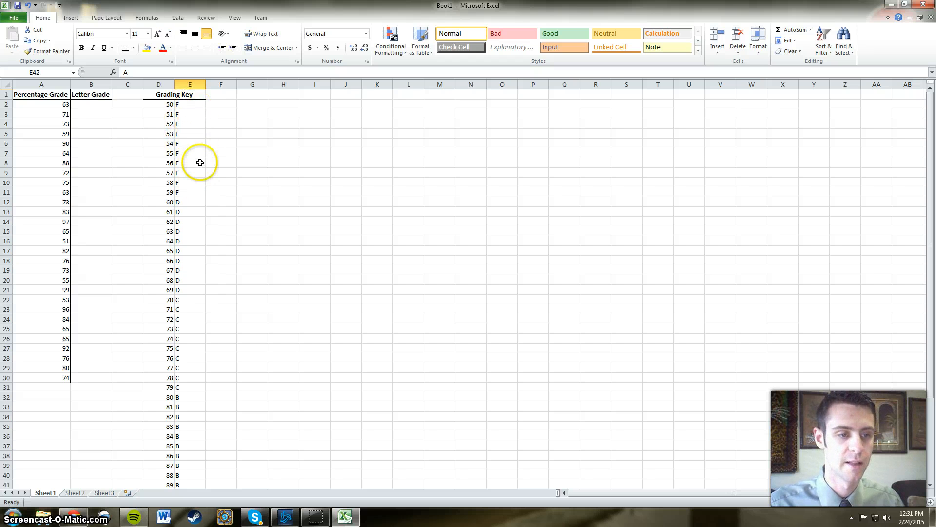
mouse_move(193, 134)
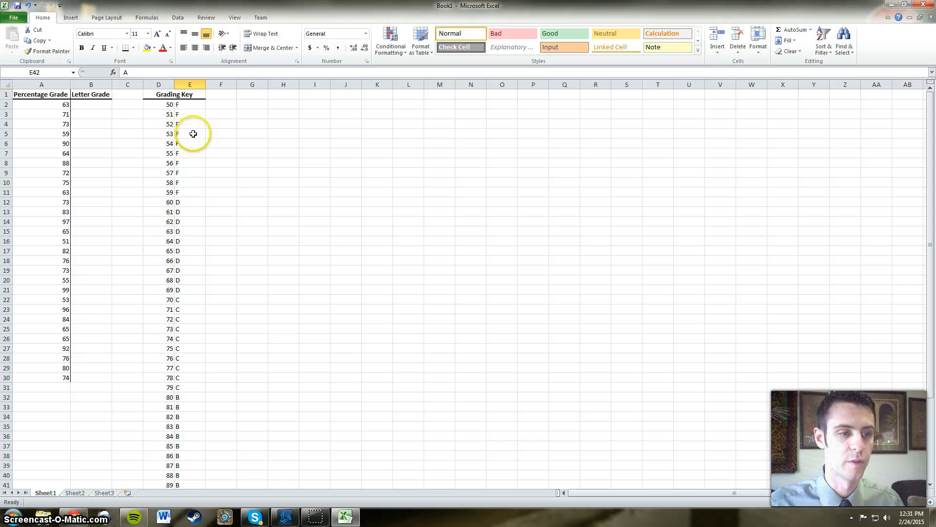
click(91, 105)
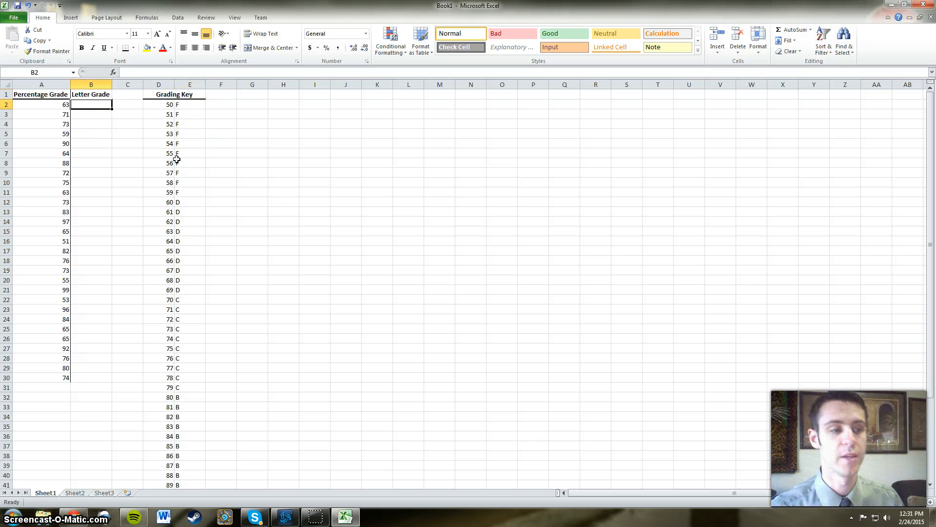
In B2, enter =LOOKUP(A2, $D$2:$D$52, $E$2:$E$52) using absolute key ranges
text(=)
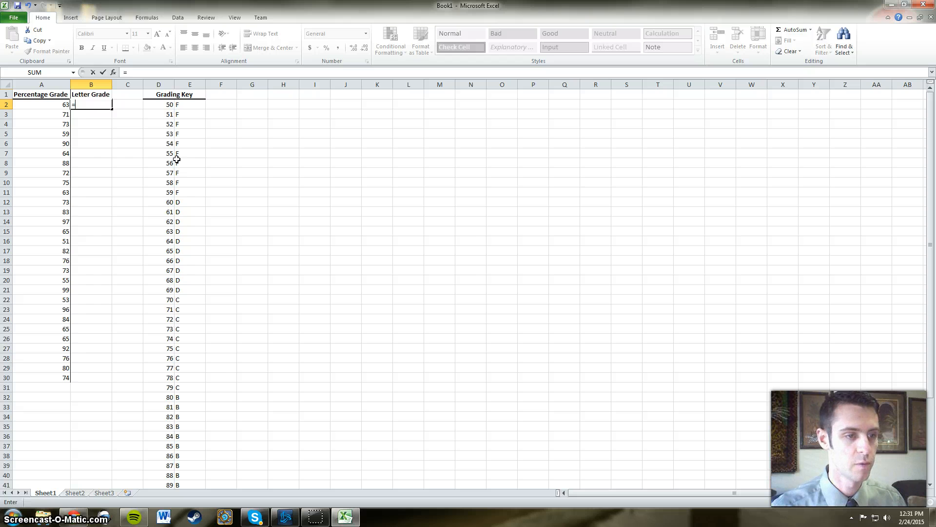
text(lookup()
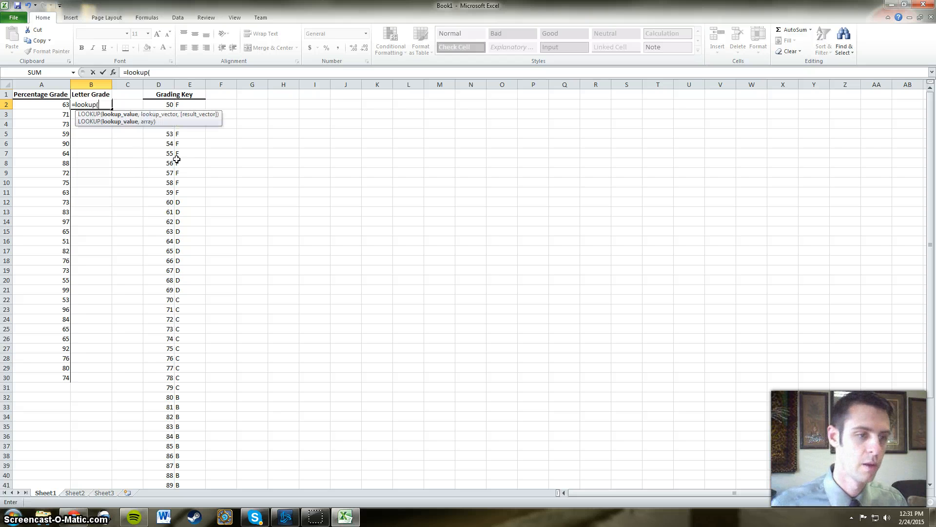
click(41, 104)
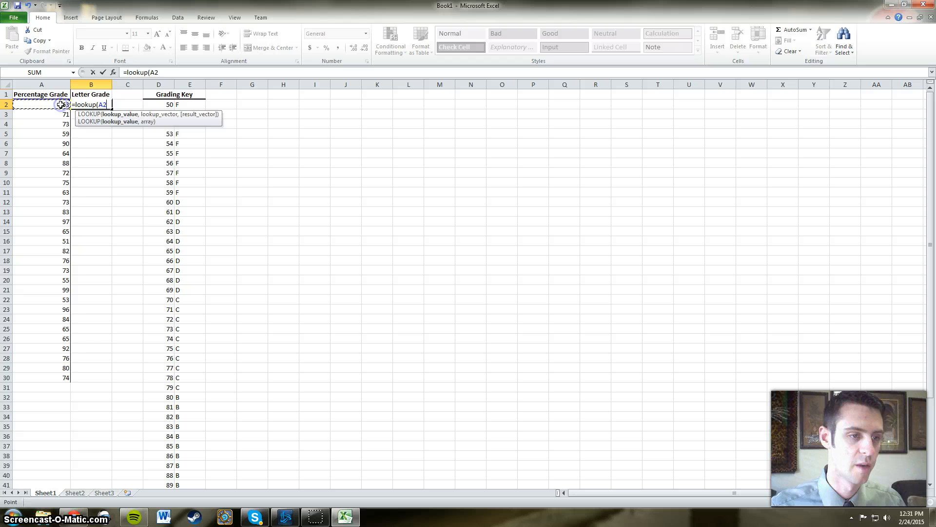
text(,)
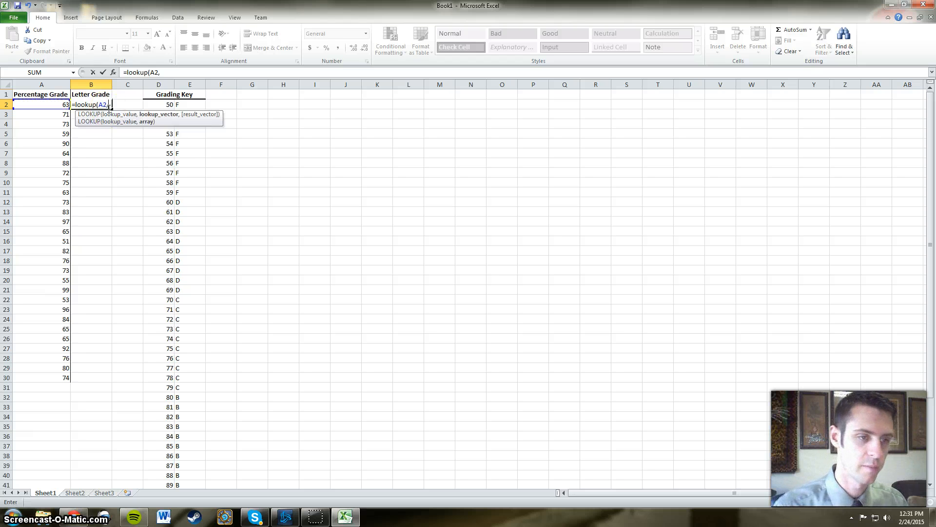
drag(159, 104, 159, 436)
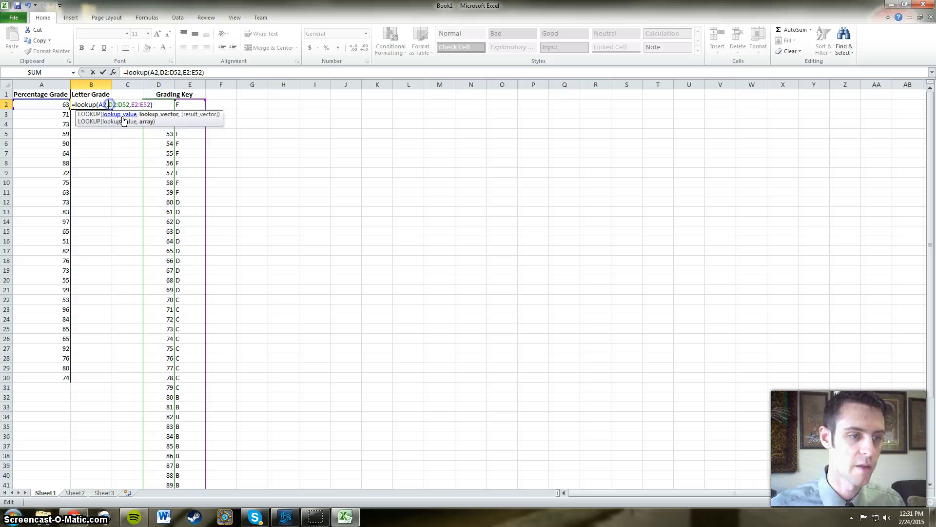
key(f4)
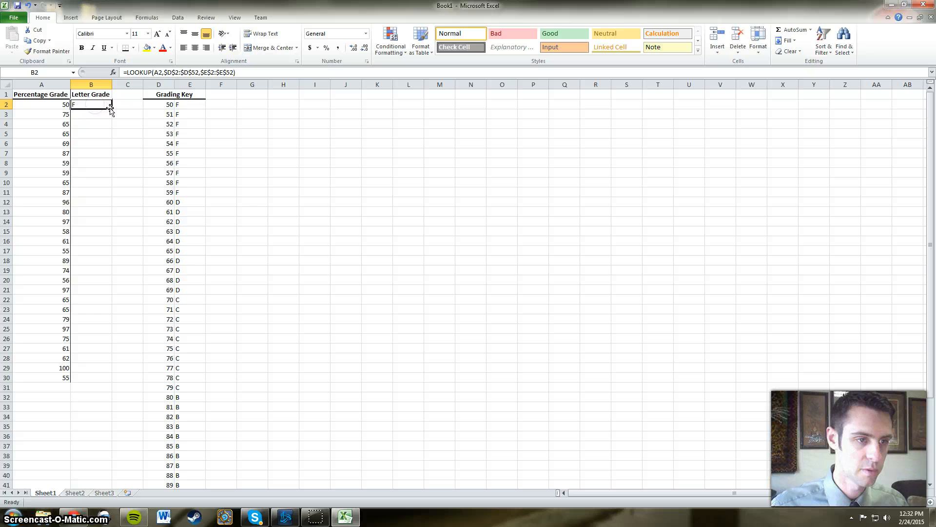
Fill the B2 LOOKUP formula down through B30
drag(91, 105, 91, 378)
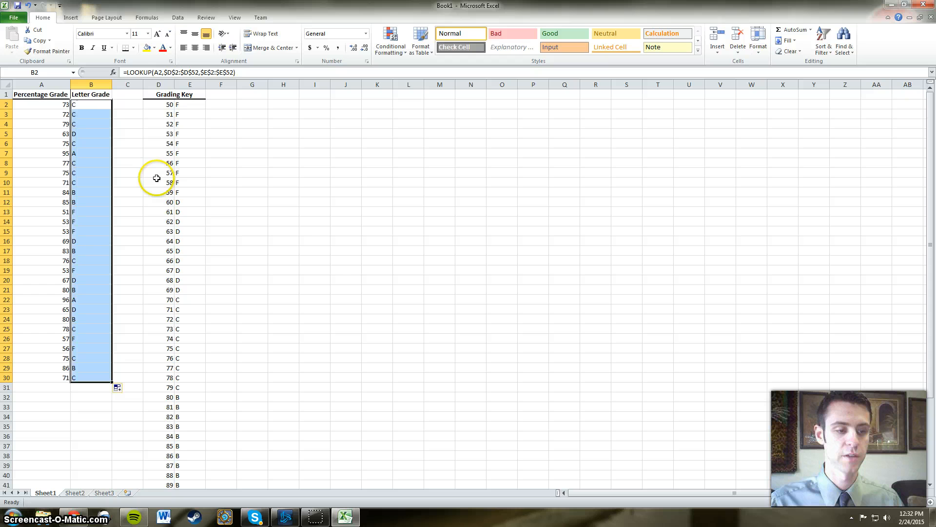
mouse_move(144, 123)
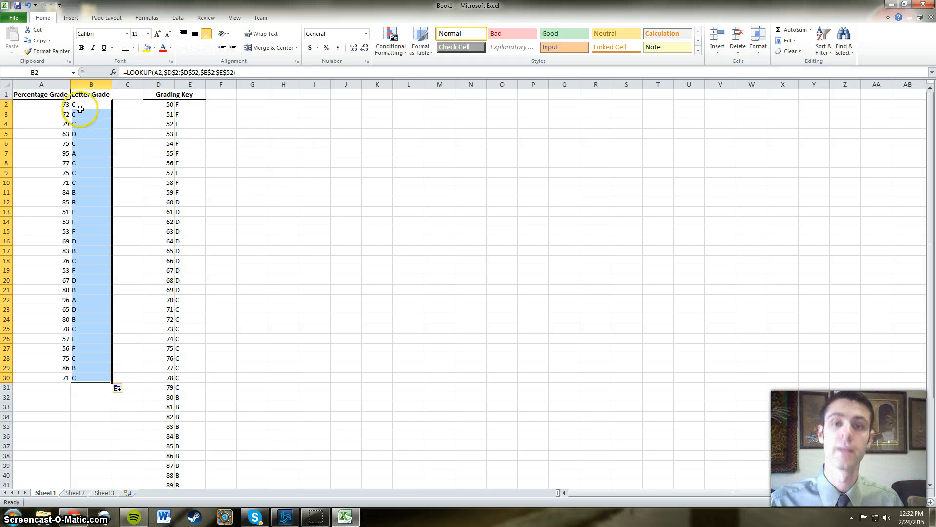
mouse_move(311, 333)
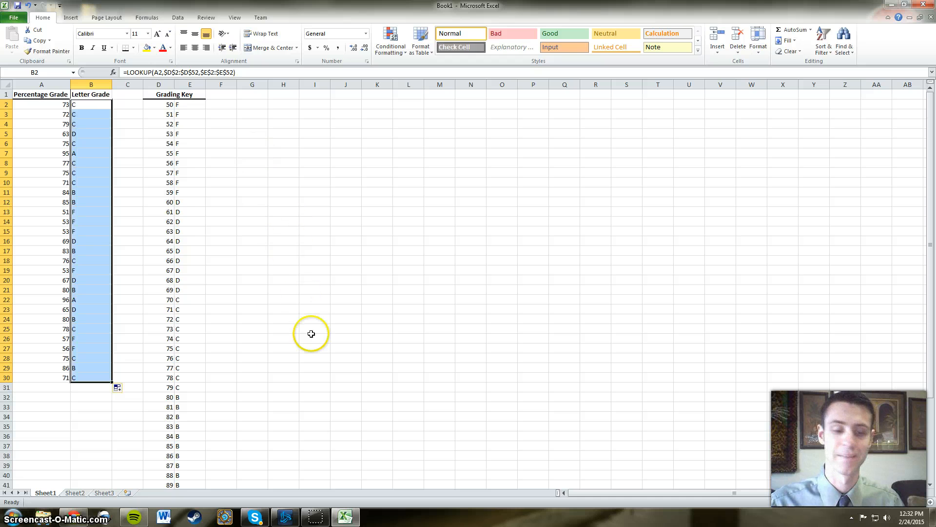